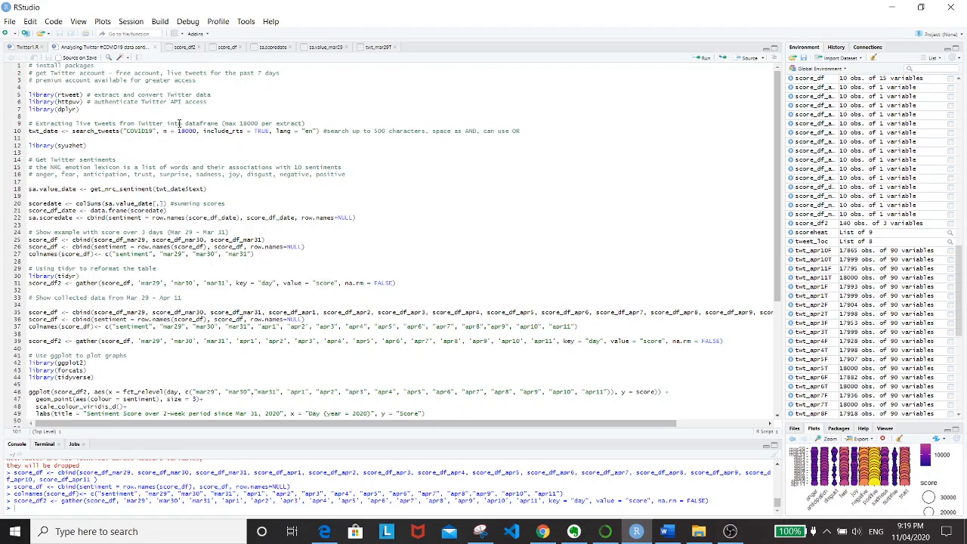
{"action": "mouse_move", "coordinate": [133, 129]}
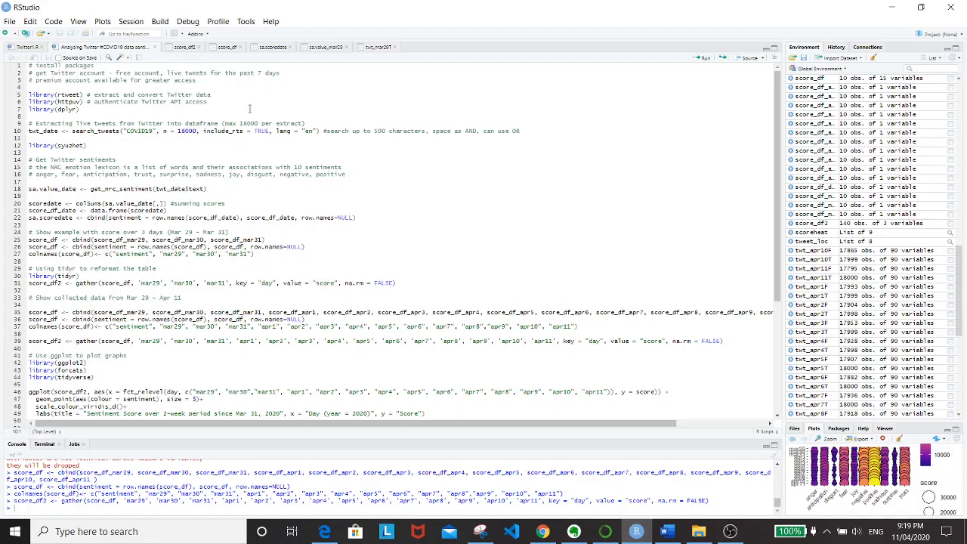
{"action": "mouse_move", "coordinate": [226, 118]}
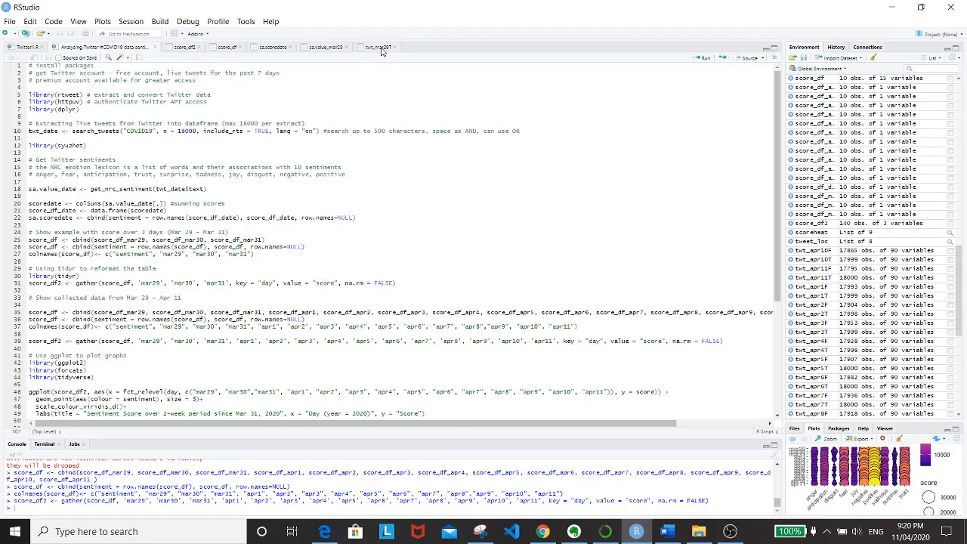
Inspect the raw March 29 tweets in the twt_mar29T viewer, then return to the script
{"action": "left_click", "coordinate": [377, 46]}
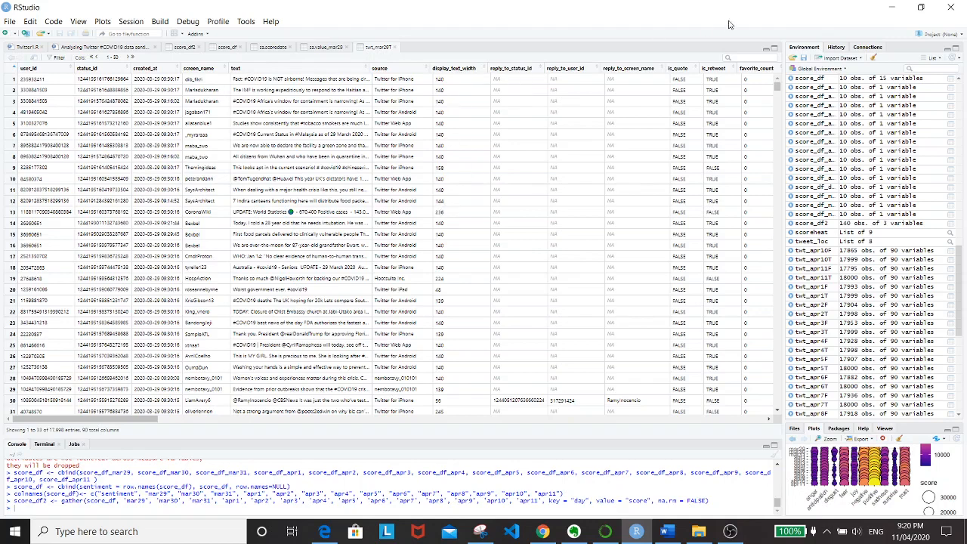
{"action": "mouse_move", "coordinate": [368, 21]}
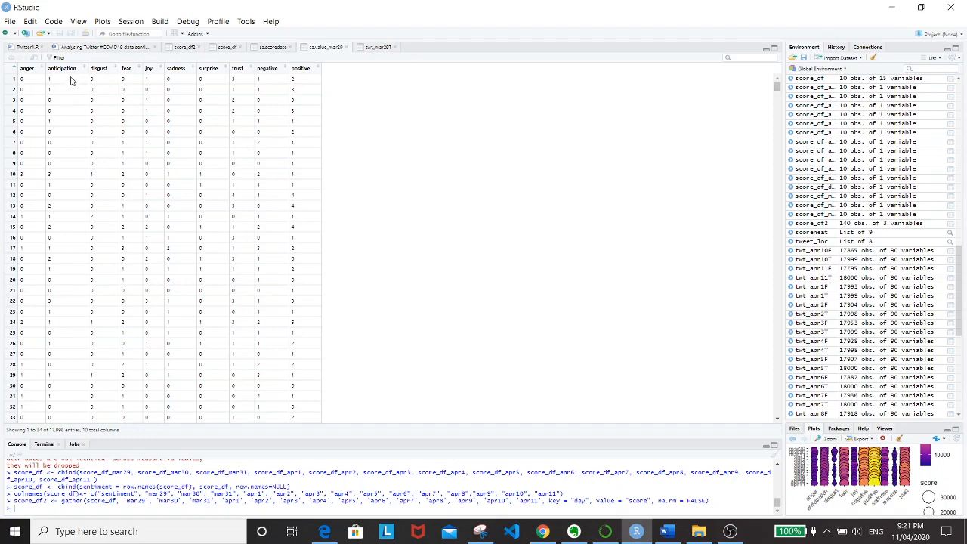
{"action": "mouse_move", "coordinate": [56, 82]}
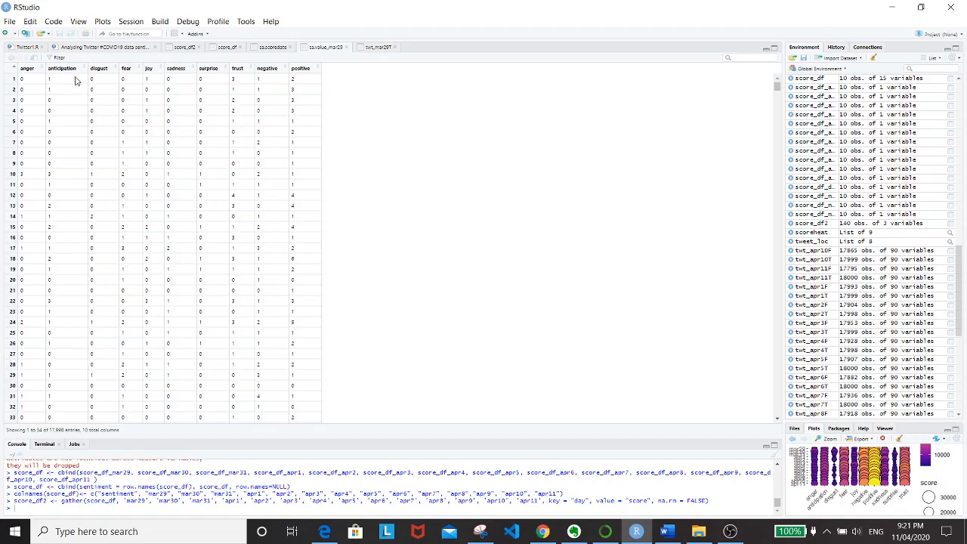
{"action": "mouse_move", "coordinate": [144, 91]}
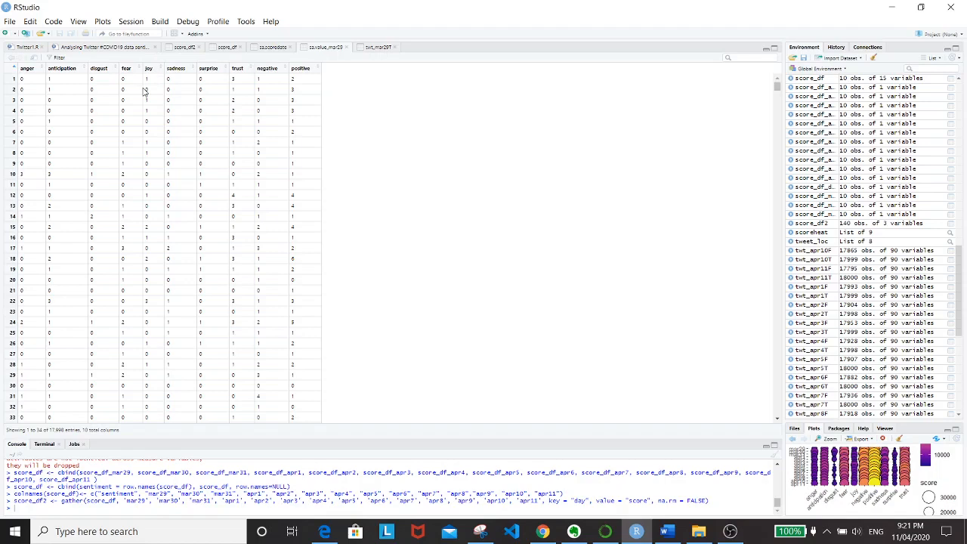
{"action": "mouse_move", "coordinate": [283, 33]}
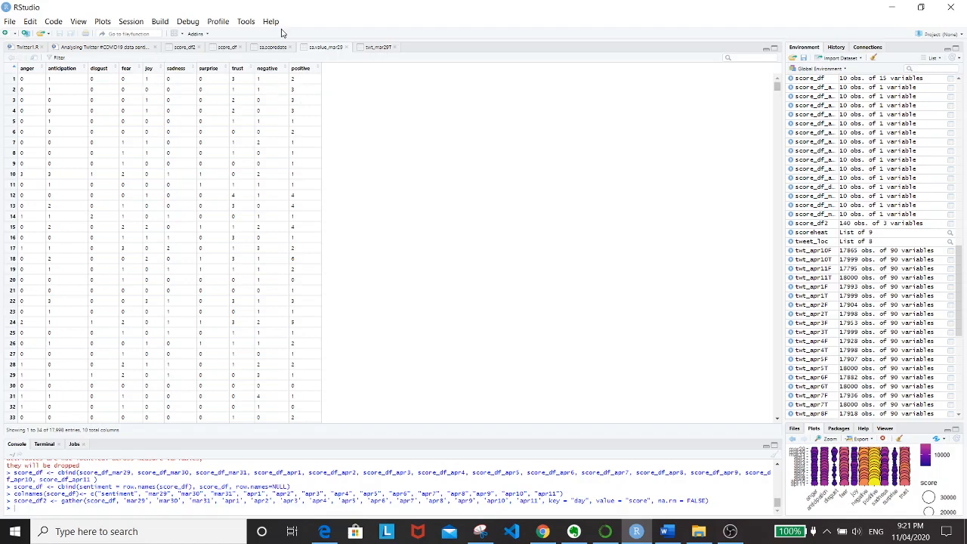
{"action": "left_click", "coordinate": [106, 47]}
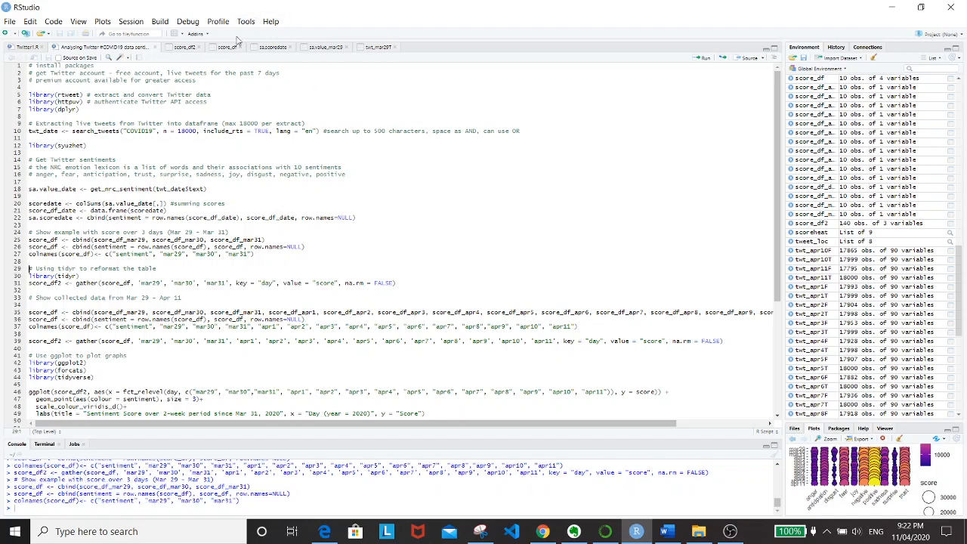
Open the three-day score_df table of sentiment totals for mar29, mar30 and mar31
{"action": "left_click", "coordinate": [227, 47]}
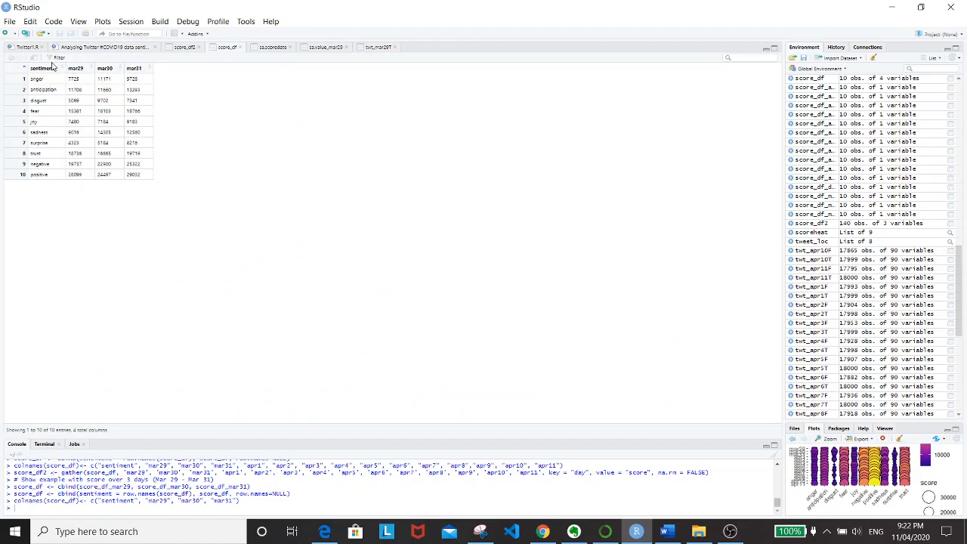
{"action": "mouse_move", "coordinate": [52, 179]}
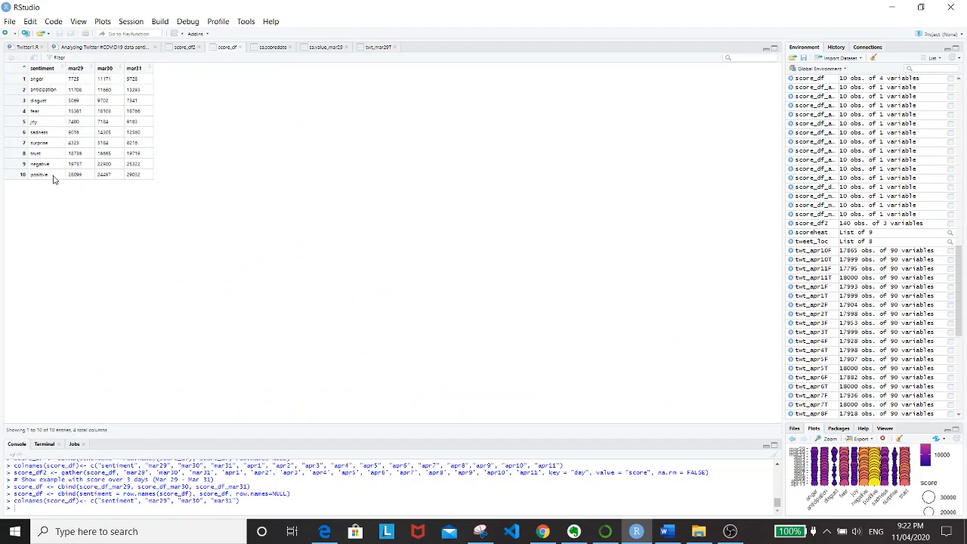
{"action": "mouse_move", "coordinate": [79, 68]}
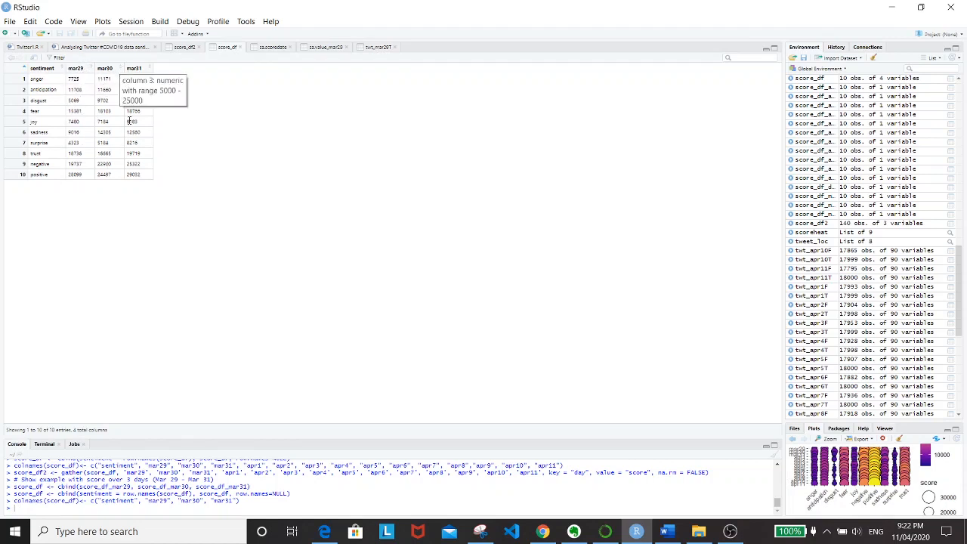
{"action": "mouse_move", "coordinate": [140, 51]}
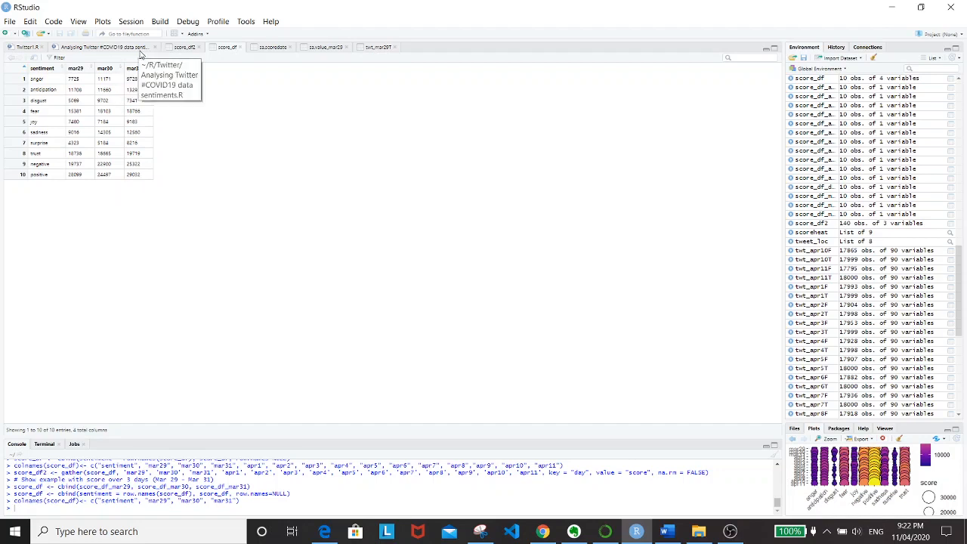
{"action": "mouse_move", "coordinate": [81, 105]}
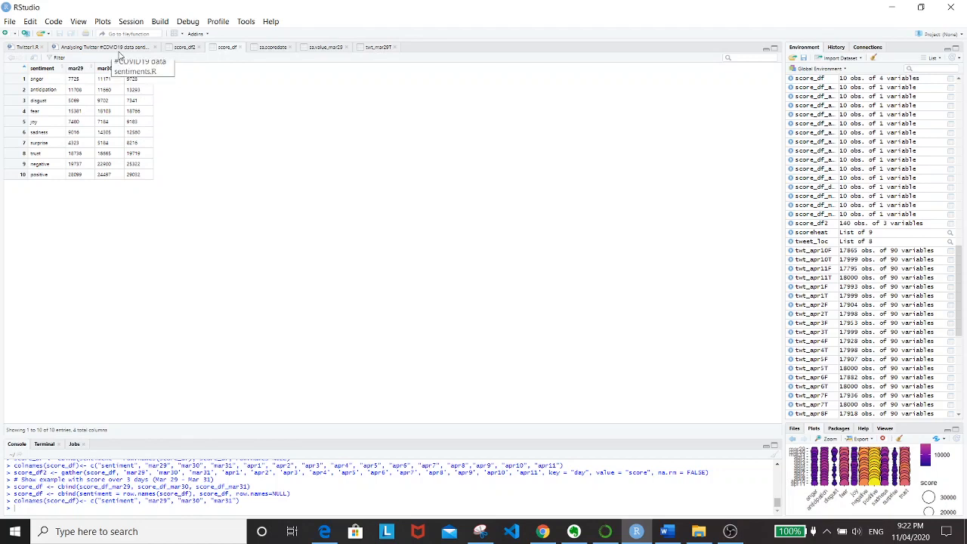
{"action": "mouse_move", "coordinate": [119, 51]}
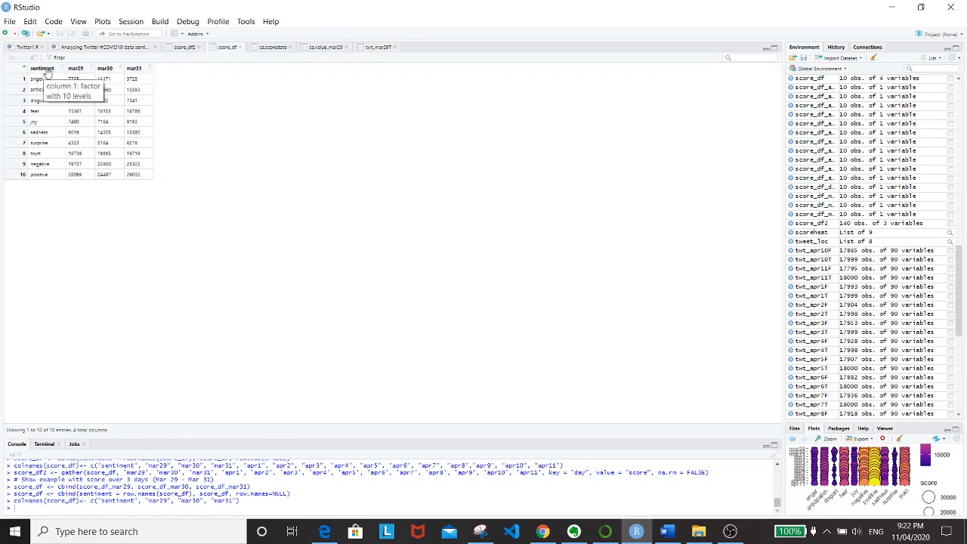
{"action": "mouse_move", "coordinate": [134, 68]}
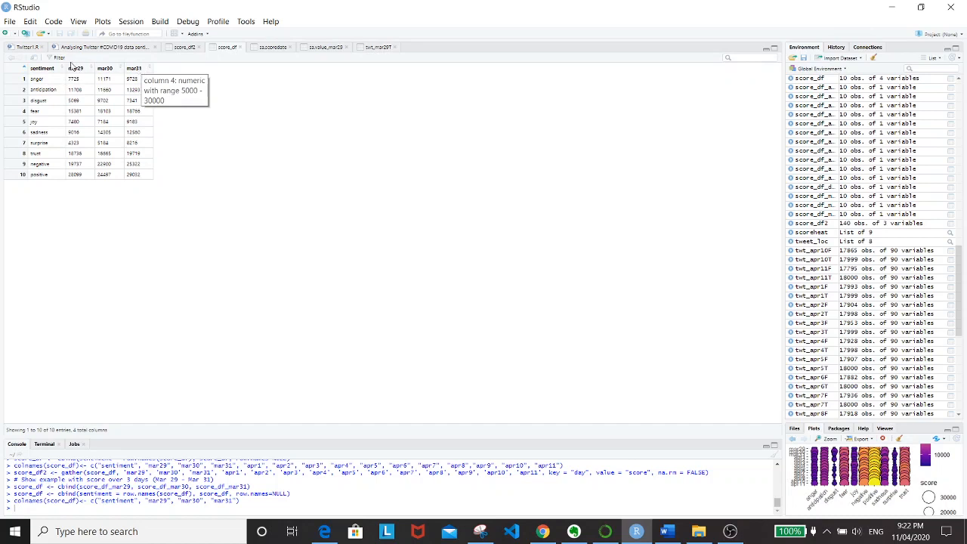
{"action": "mouse_move", "coordinate": [134, 70]}
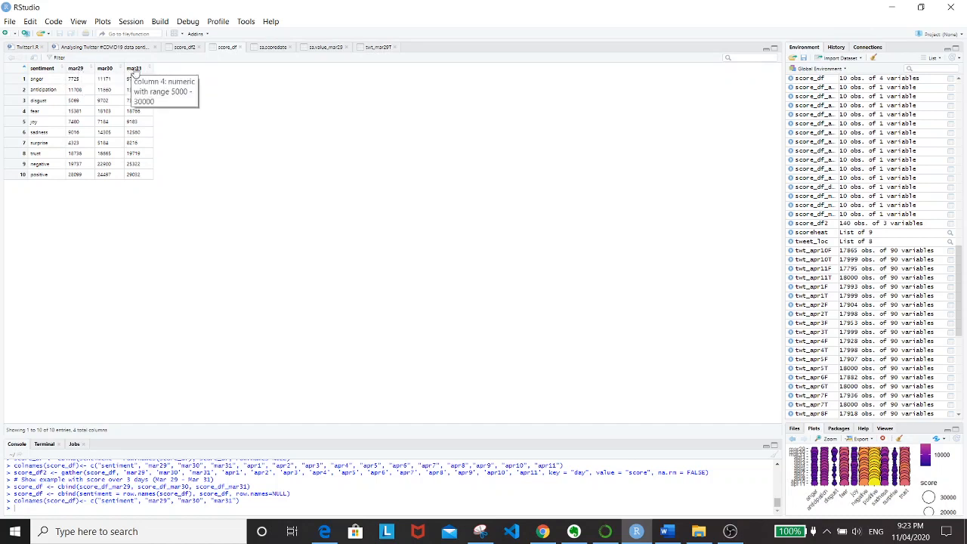
{"action": "mouse_move", "coordinate": [109, 130]}
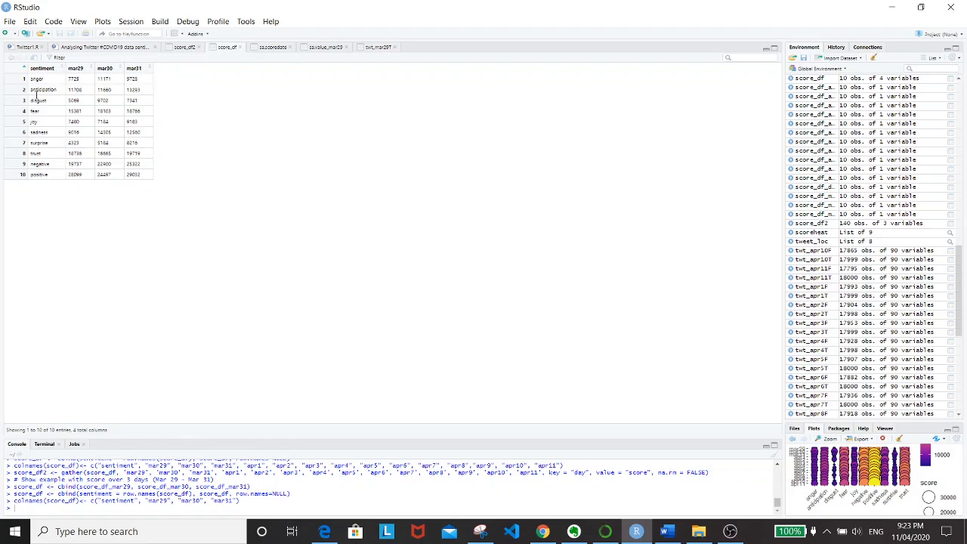
{"action": "mouse_move", "coordinate": [106, 47]}
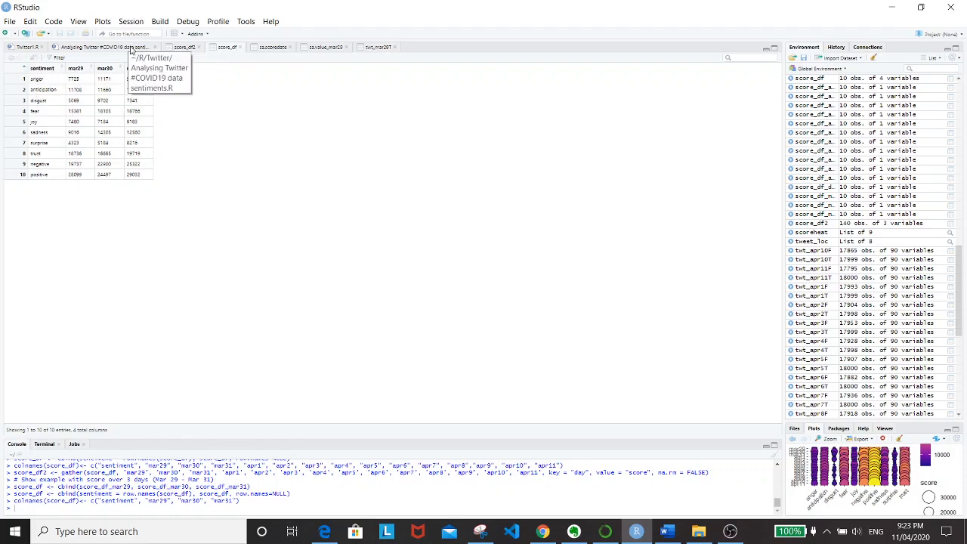
Return to the script to run the gather() line producing score_df2
{"action": "left_click", "coordinate": [102, 46]}
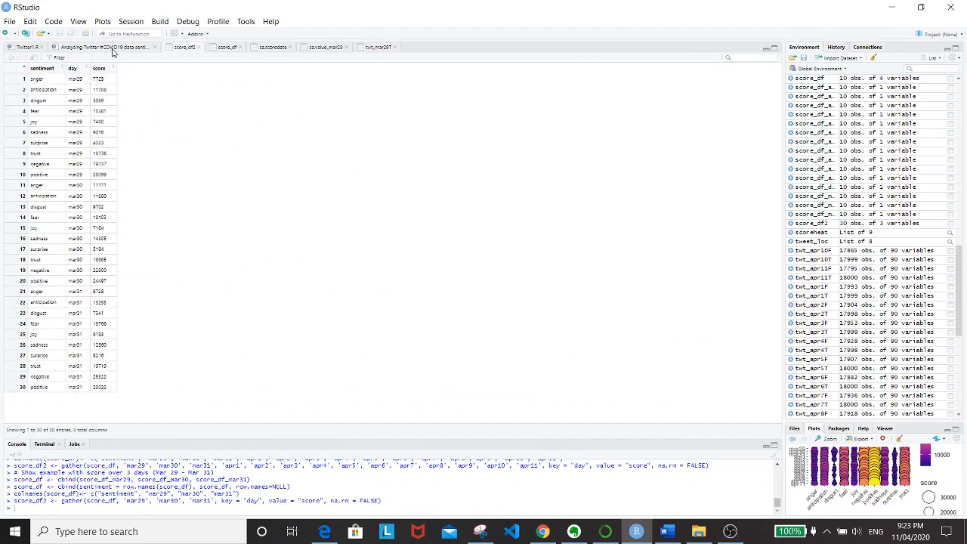
Return to the script and scroll to the Mar 29 – Apr 11 cbind, colnames and gather lines
{"action": "left_click", "coordinate": [102, 47]}
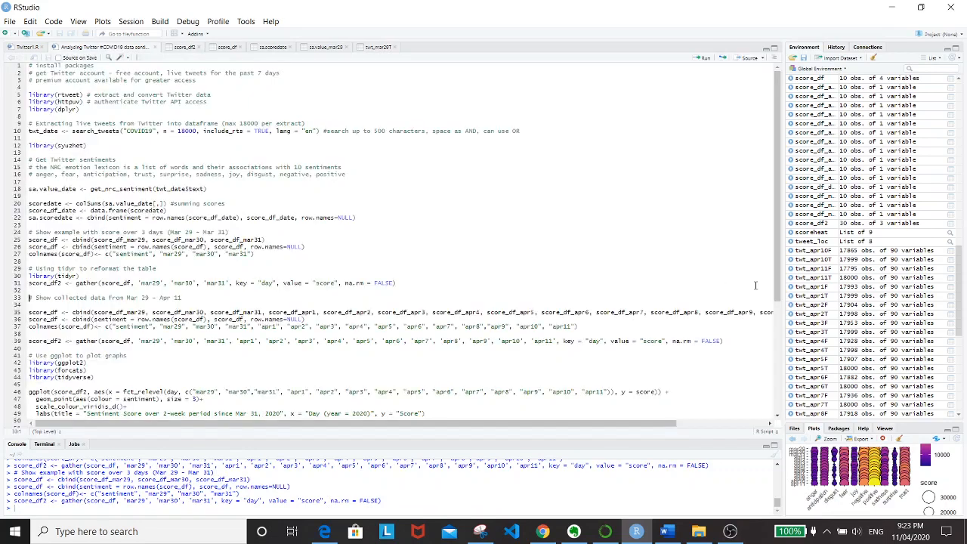
{"action": "scroll", "scroll_direction": "down", "scroll_amount": 3}
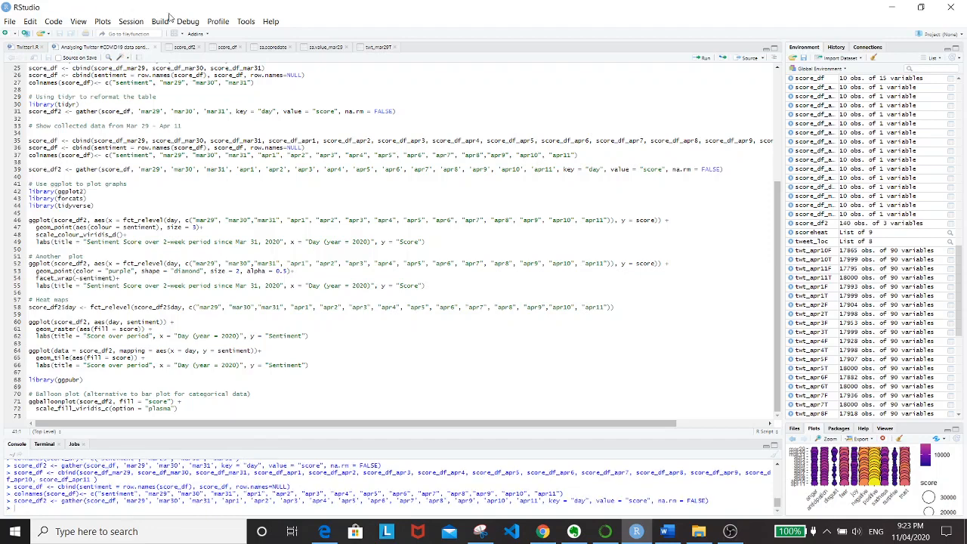
{"action": "left_click", "coordinate": [226, 47]}
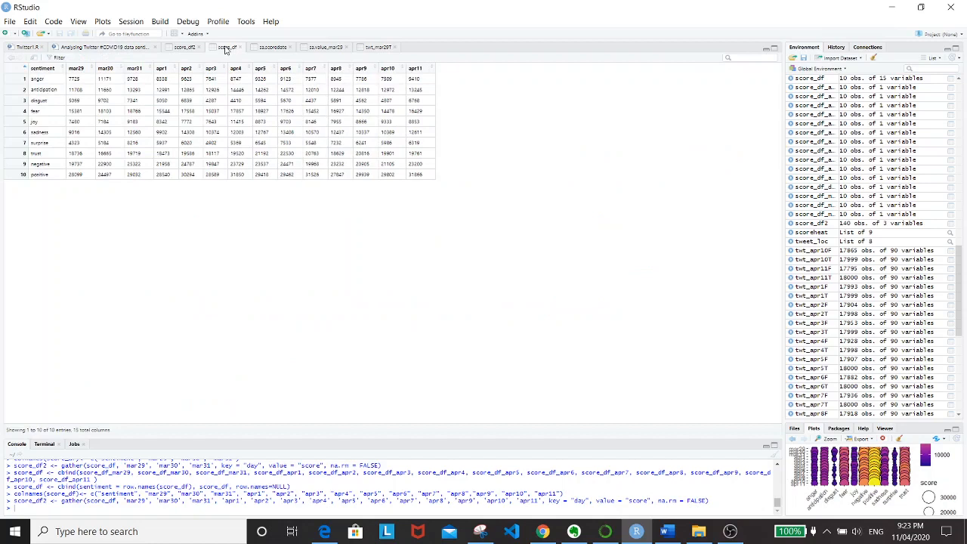
{"action": "mouse_move", "coordinate": [65, 76]}
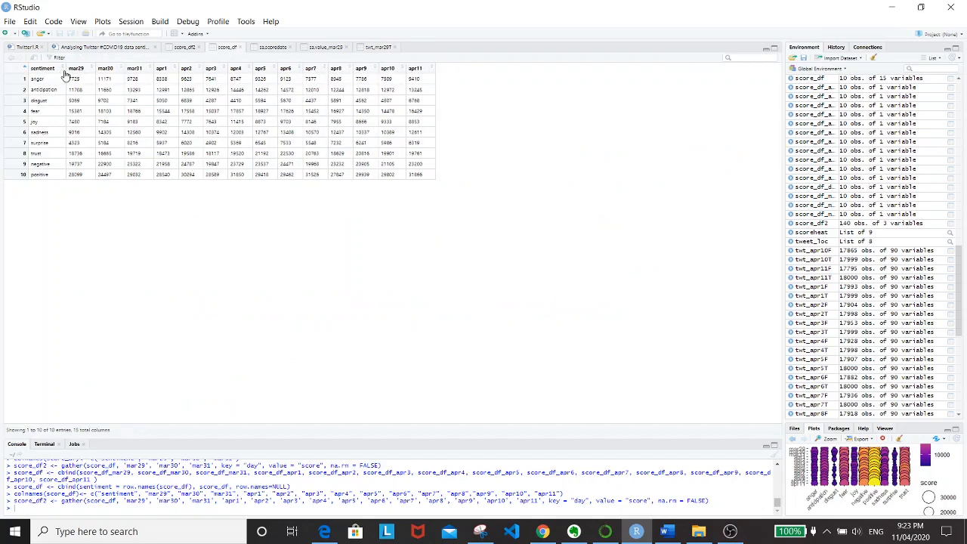
{"action": "mouse_move", "coordinate": [76, 79]}
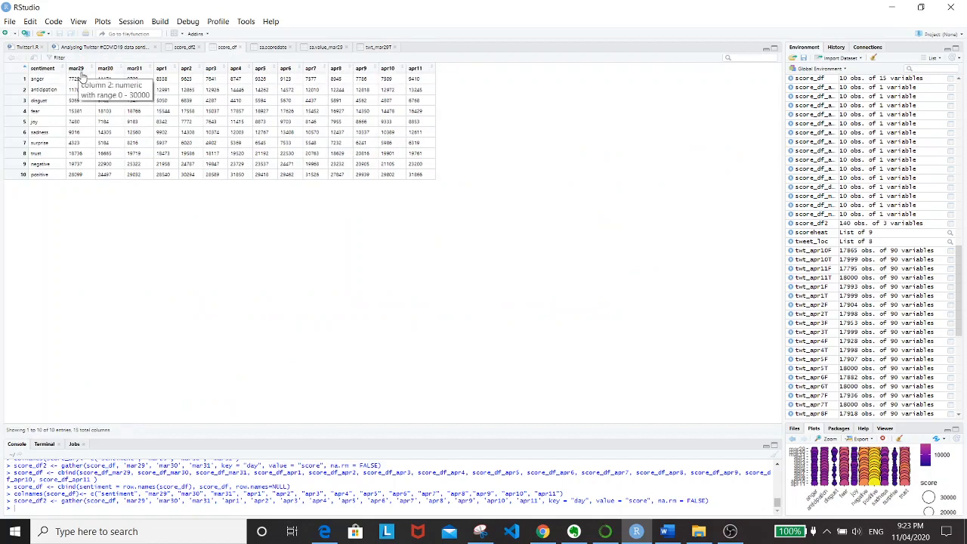
{"action": "mouse_move", "coordinate": [106, 69]}
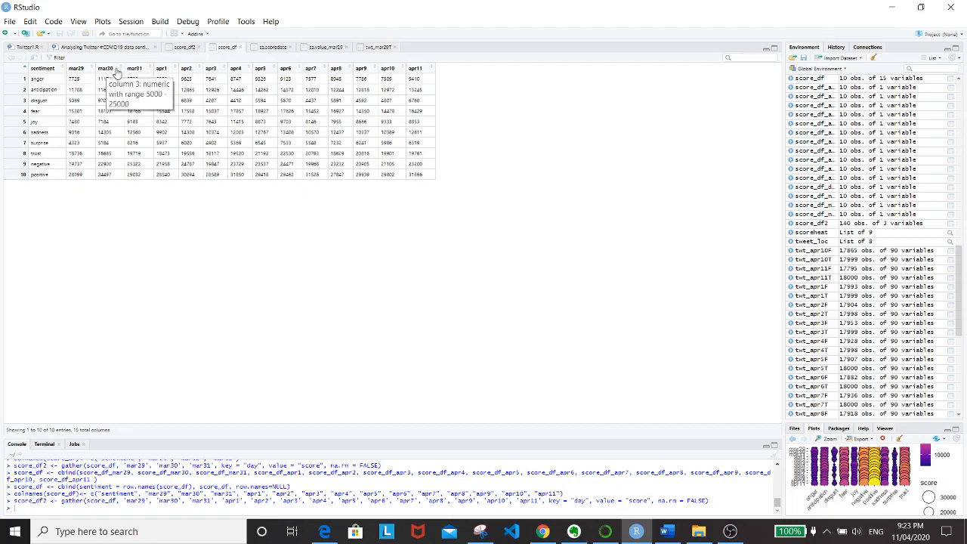
{"action": "mouse_move", "coordinate": [416, 68]}
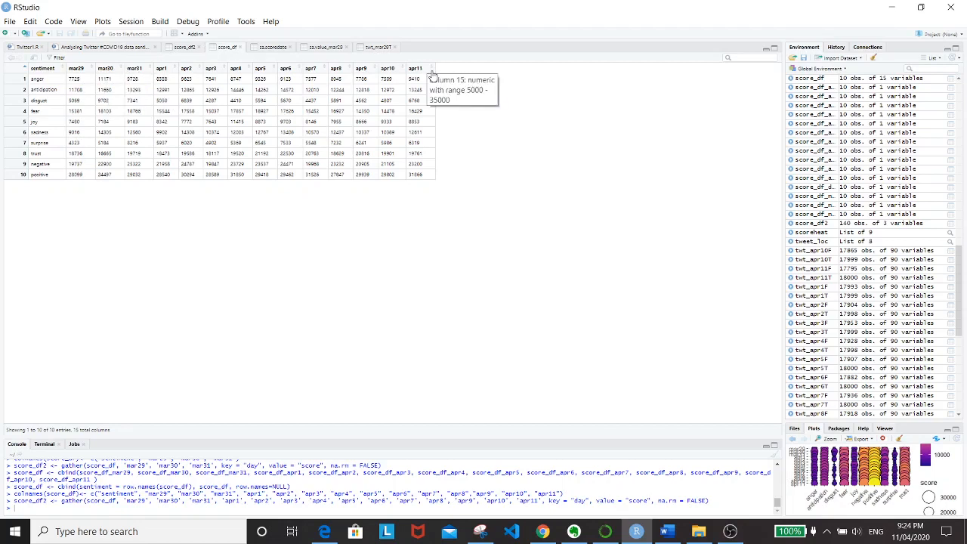
{"action": "mouse_move", "coordinate": [185, 48]}
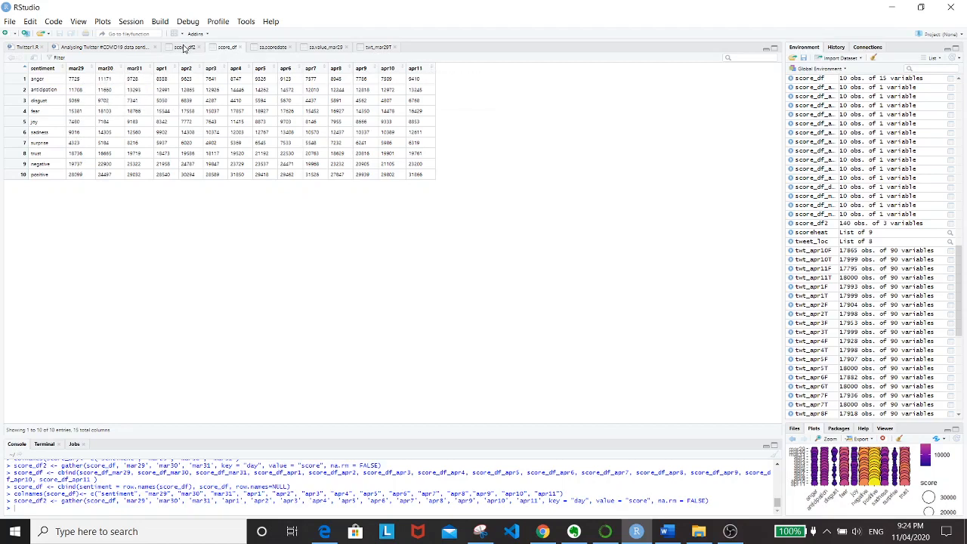
{"action": "left_click", "coordinate": [185, 47]}
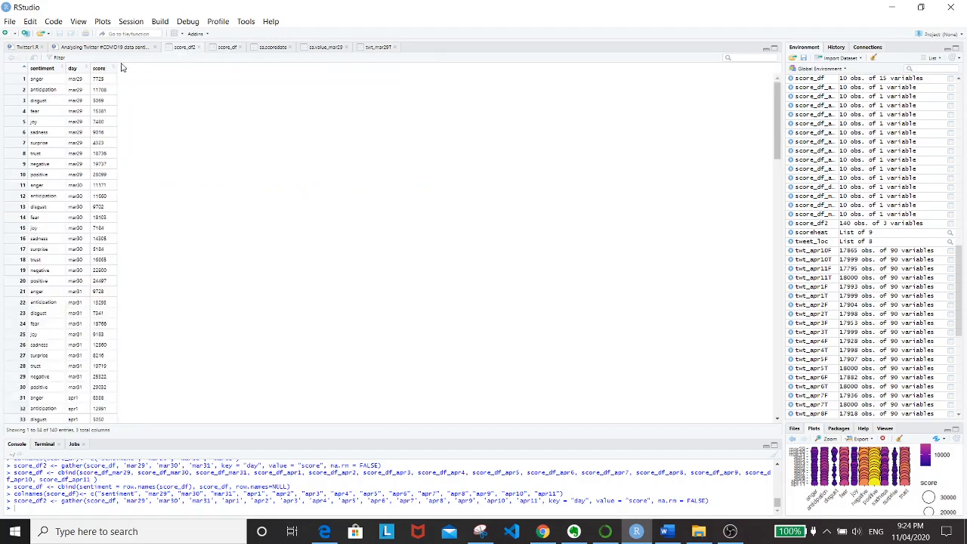
{"action": "mouse_move", "coordinate": [768, 226]}
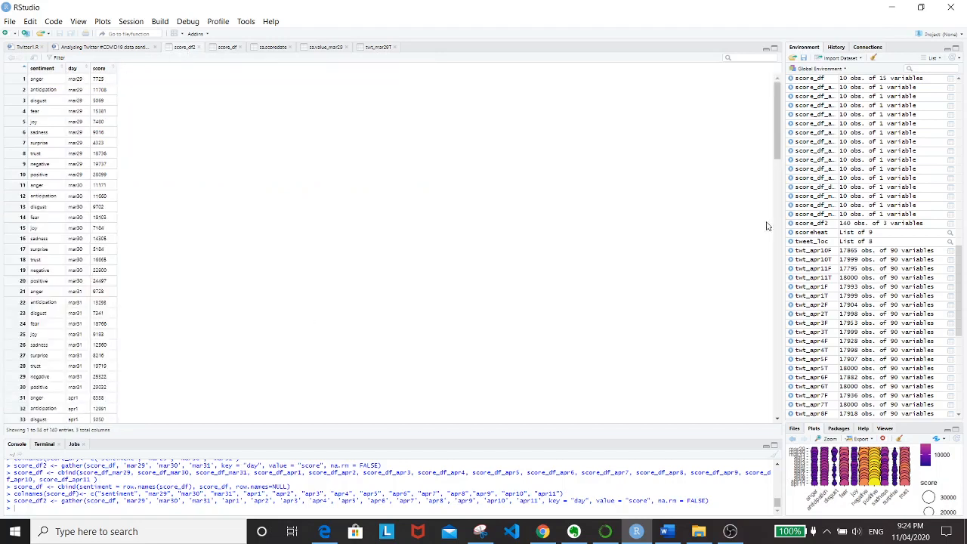
{"action": "scroll", "scroll_direction": "down", "scroll_amount": 3}
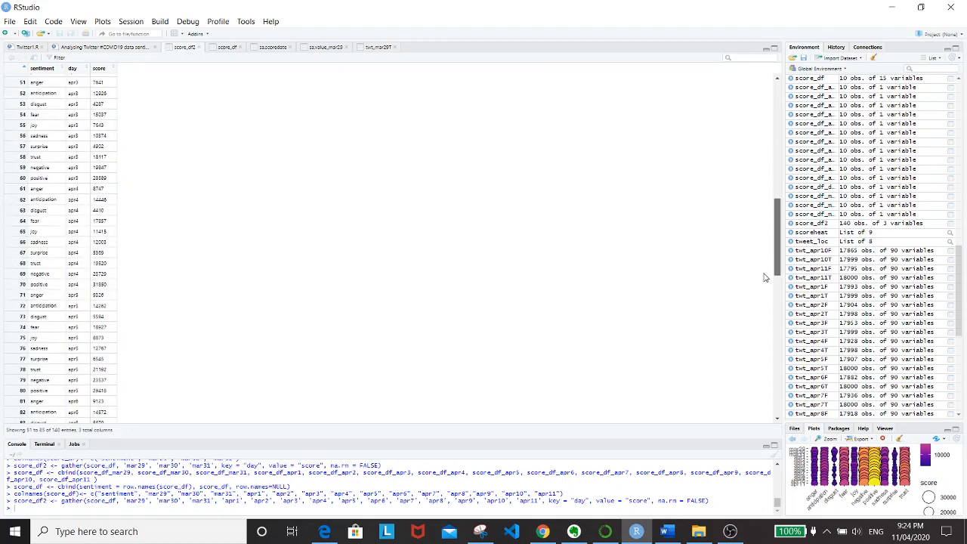
{"action": "scroll", "scroll_direction": "down", "scroll_amount": 3}
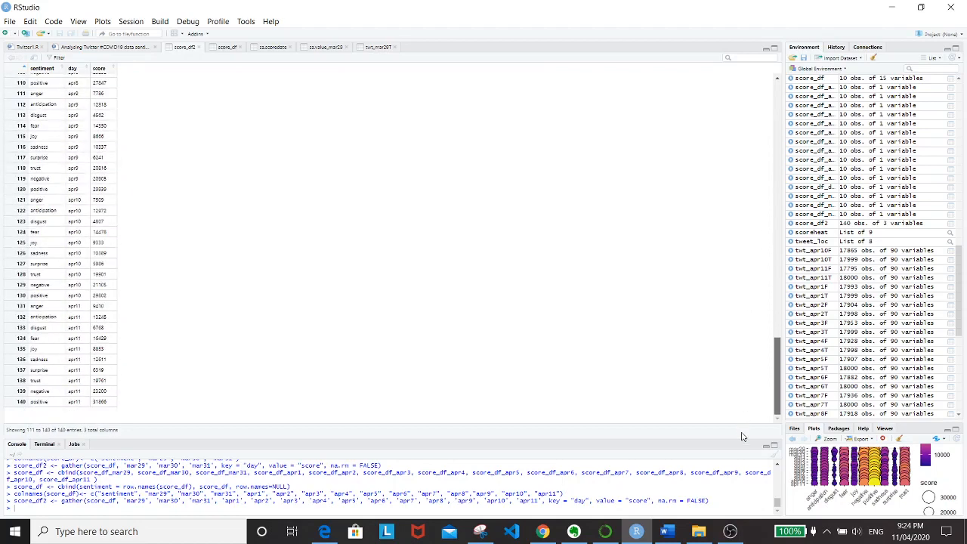
{"action": "scroll", "scroll_direction": "up", "scroll_amount": 3}
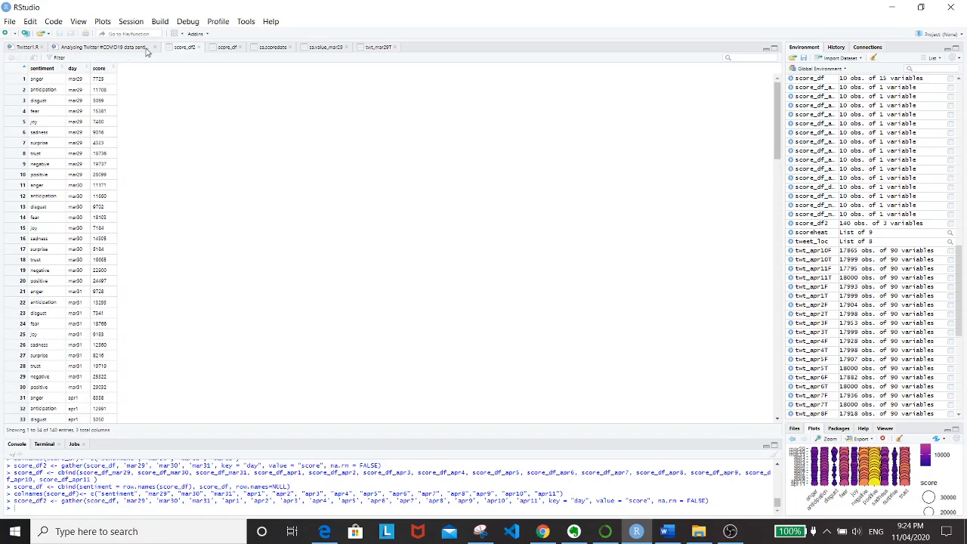
{"action": "mouse_move", "coordinate": [132, 47]}
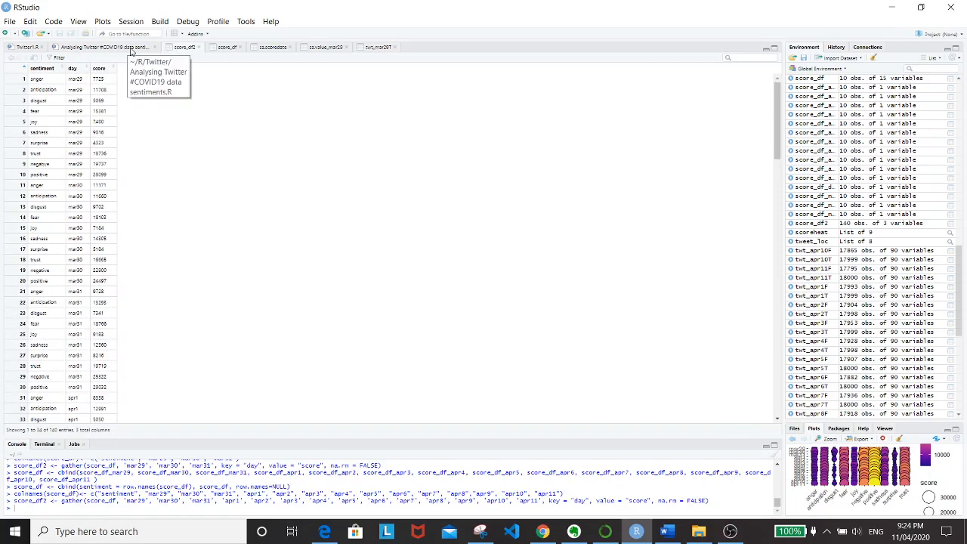
Return to the script to run the purple diamond facet_wrap(~sentiment) ggplot block
{"action": "left_click", "coordinate": [98, 47]}
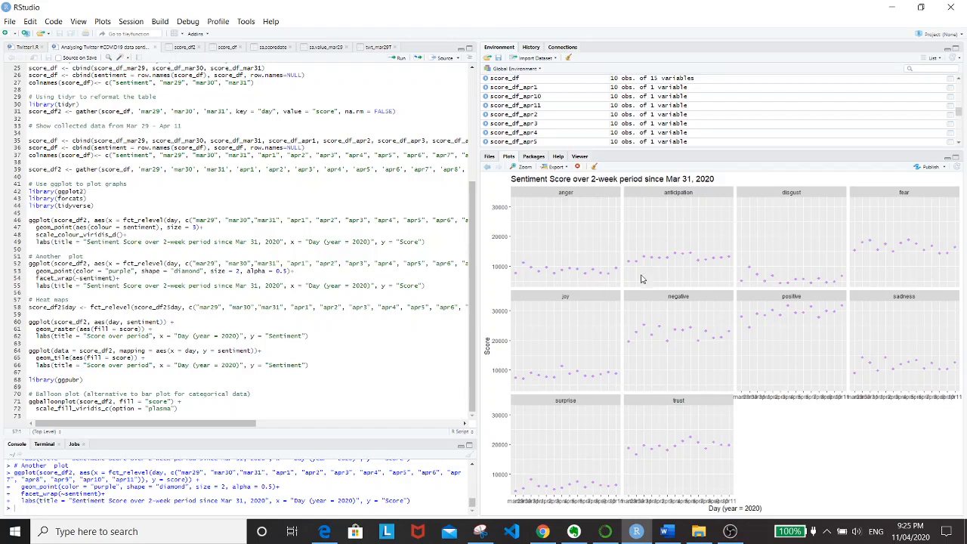
{"action": "mouse_move", "coordinate": [525, 268]}
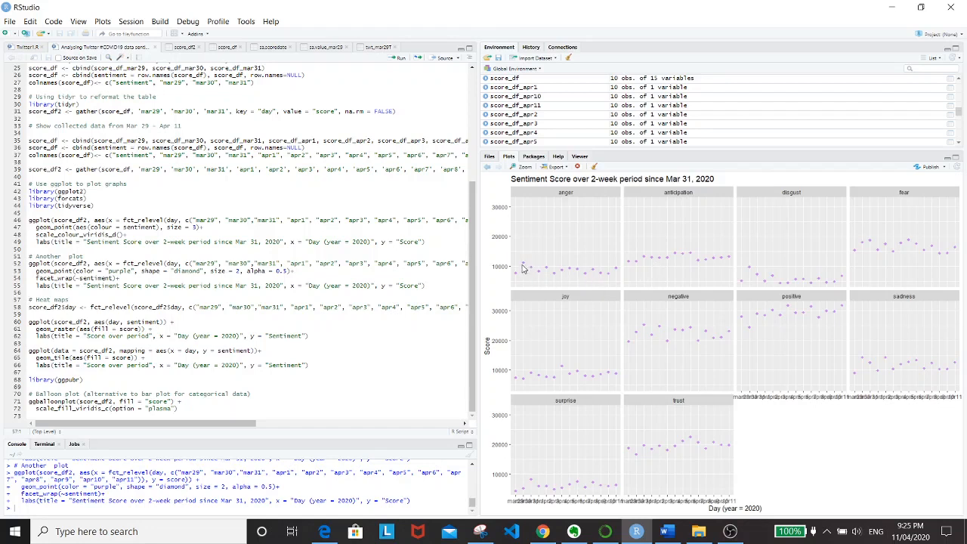
{"action": "mouse_move", "coordinate": [786, 253]}
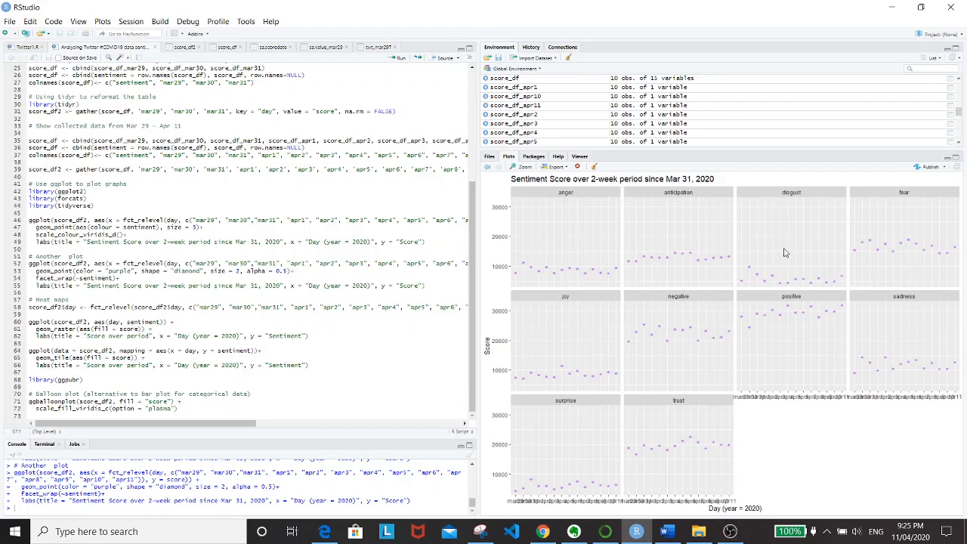
{"action": "mouse_move", "coordinate": [921, 288]}
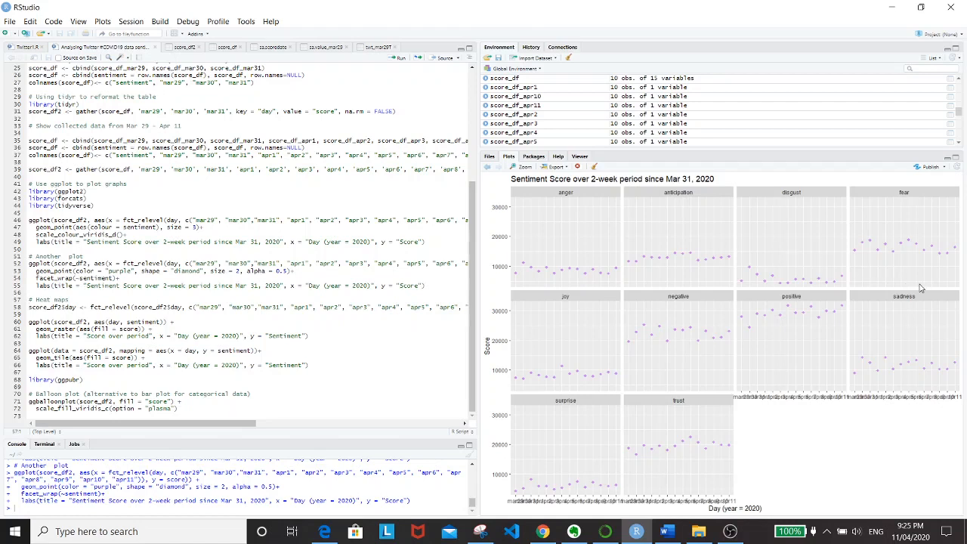
{"action": "mouse_move", "coordinate": [953, 257]}
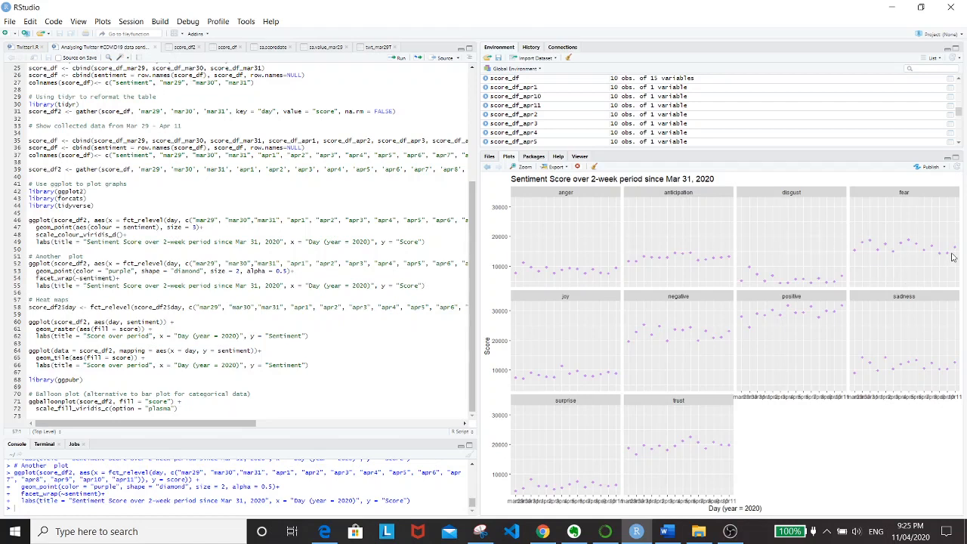
{"action": "mouse_move", "coordinate": [624, 270]}
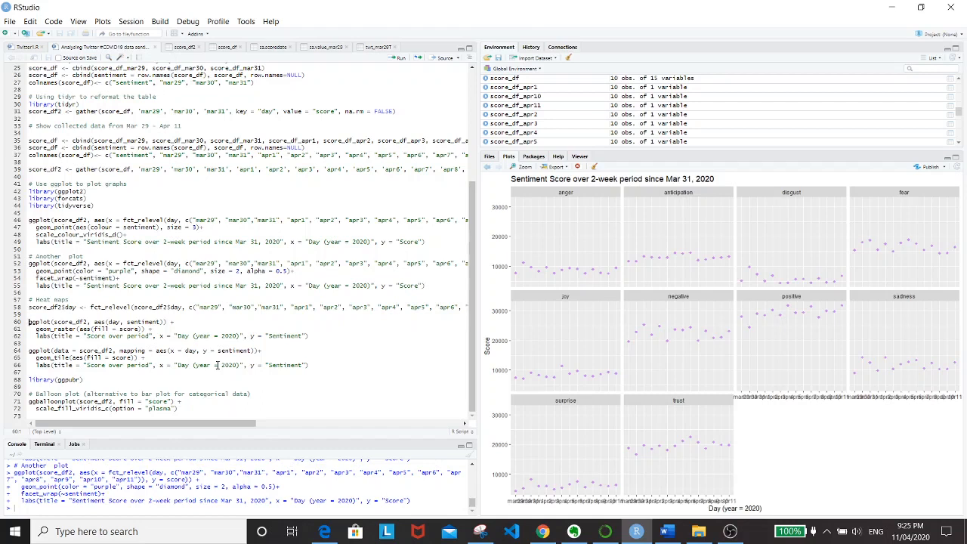
{"action": "mouse_move", "coordinate": [3, 292]}
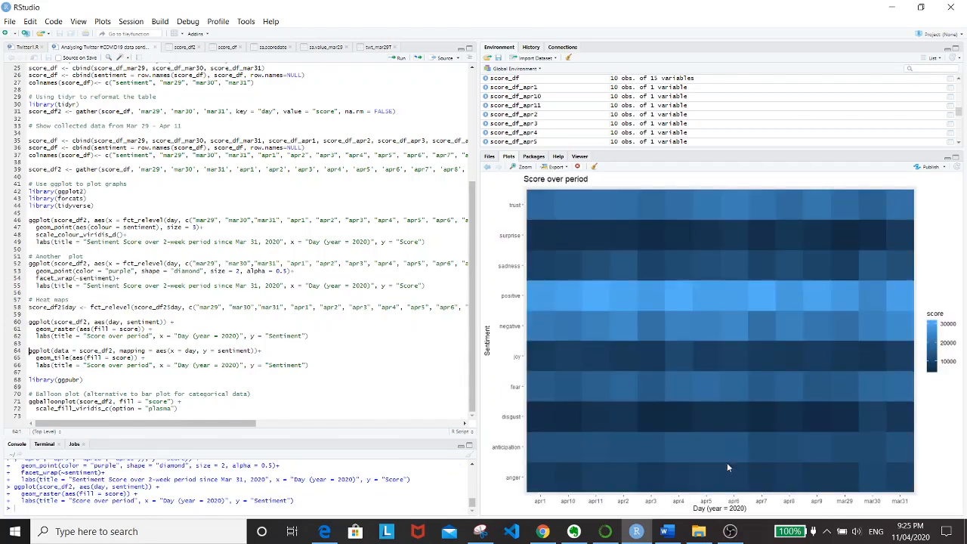
{"action": "mouse_move", "coordinate": [594, 508]}
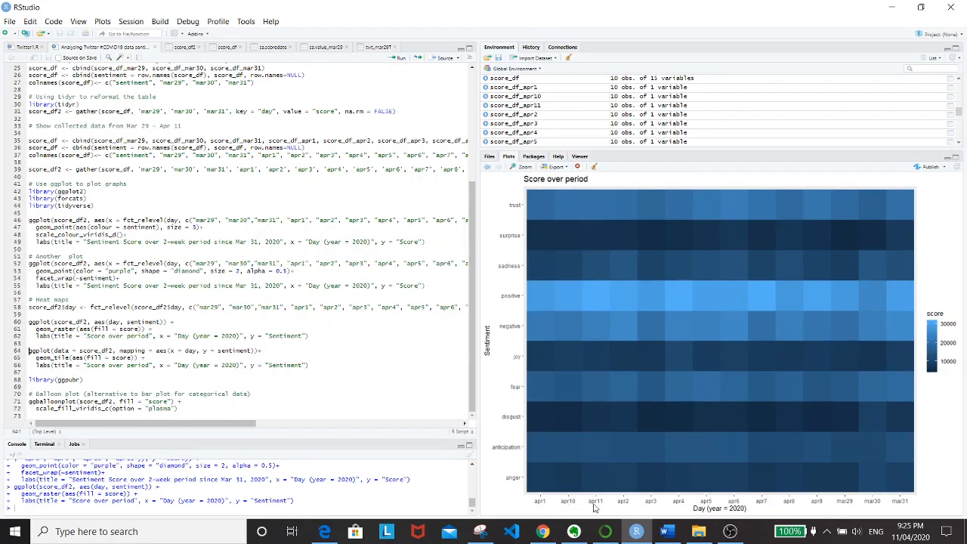
{"action": "mouse_move", "coordinate": [889, 506]}
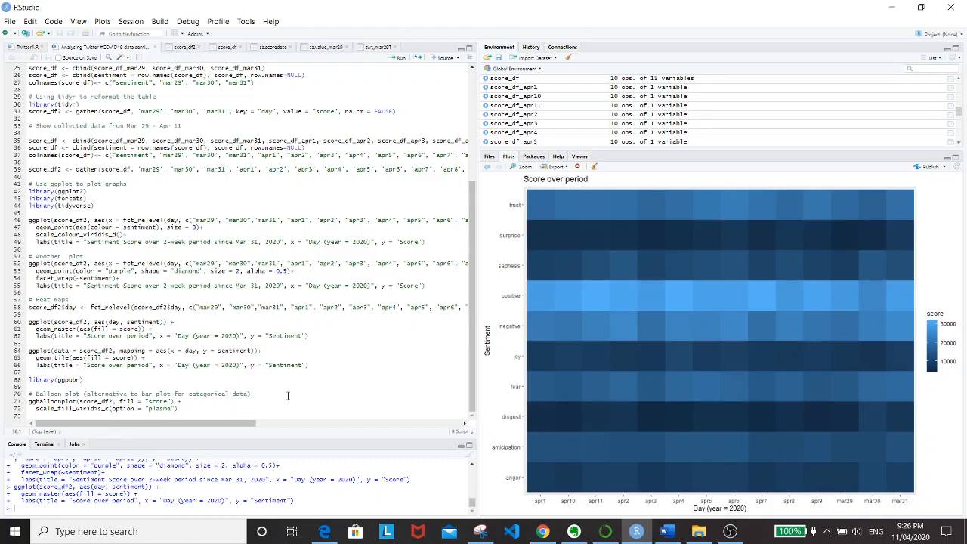
Run the geom_raster heat map block of score by day and sentiment
{"action": "left_click", "coordinate": [402, 58]}
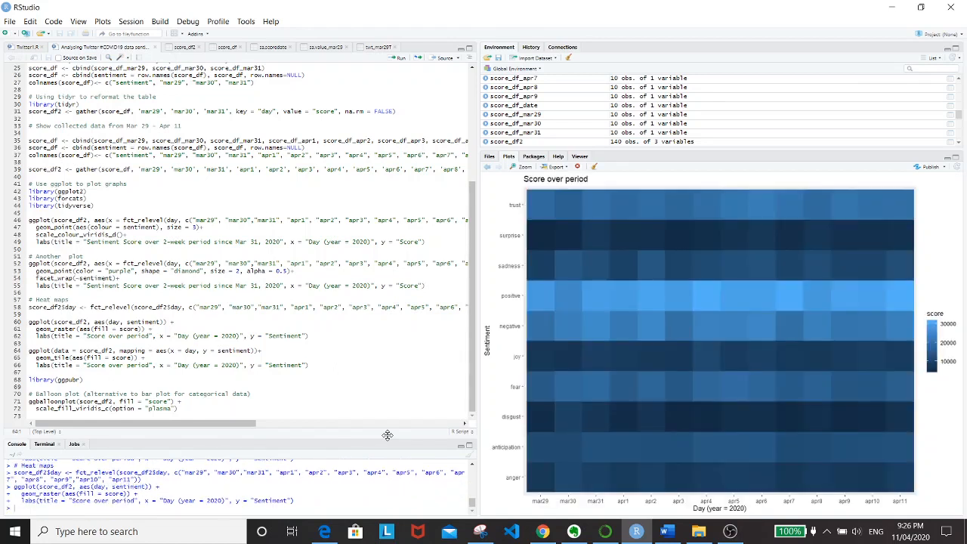
{"action": "mouse_move", "coordinate": [612, 508]}
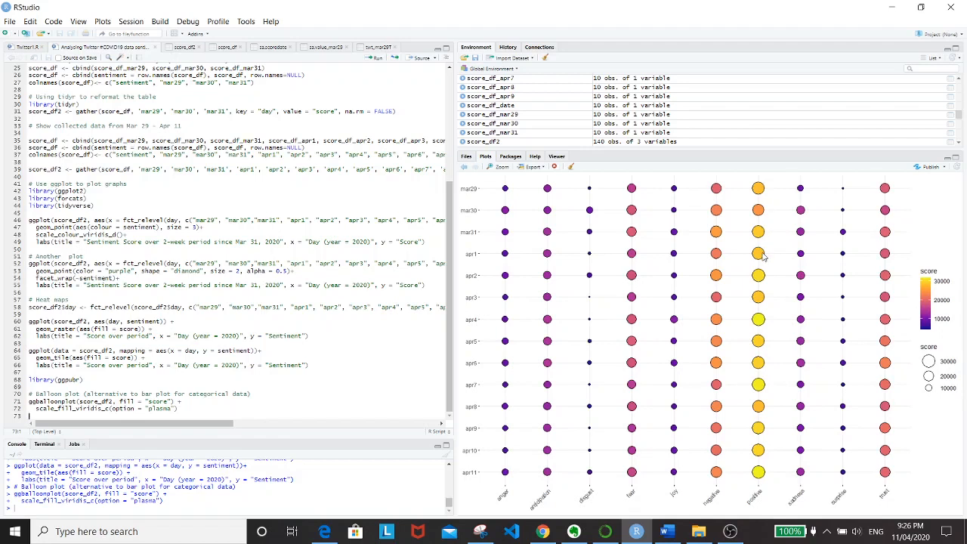
{"action": "mouse_move", "coordinate": [759, 254]}
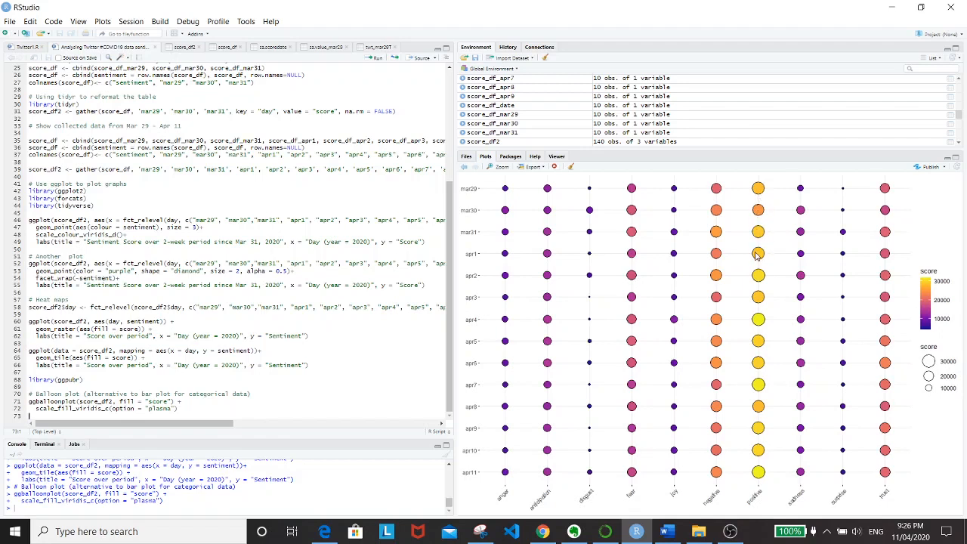
{"action": "mouse_move", "coordinate": [756, 193]}
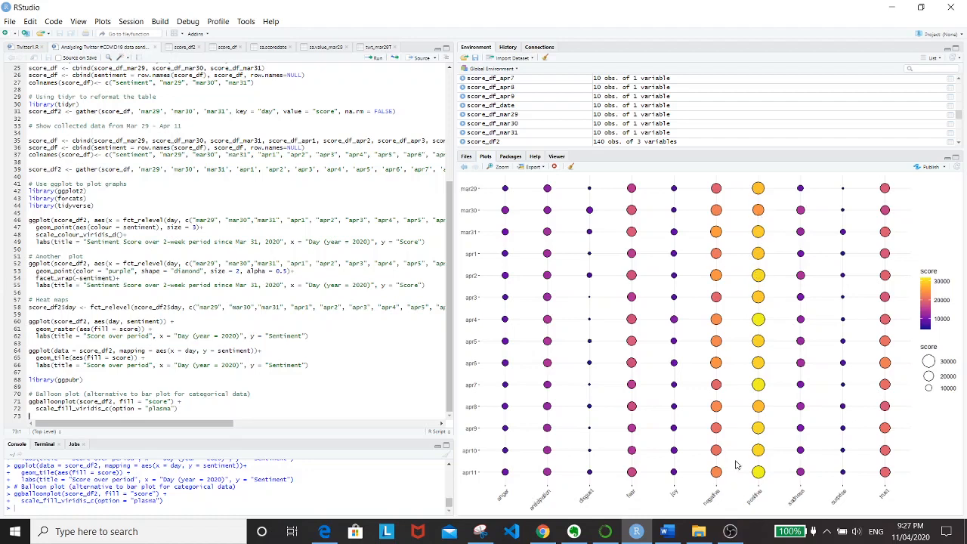
{"action": "mouse_move", "coordinate": [749, 203]}
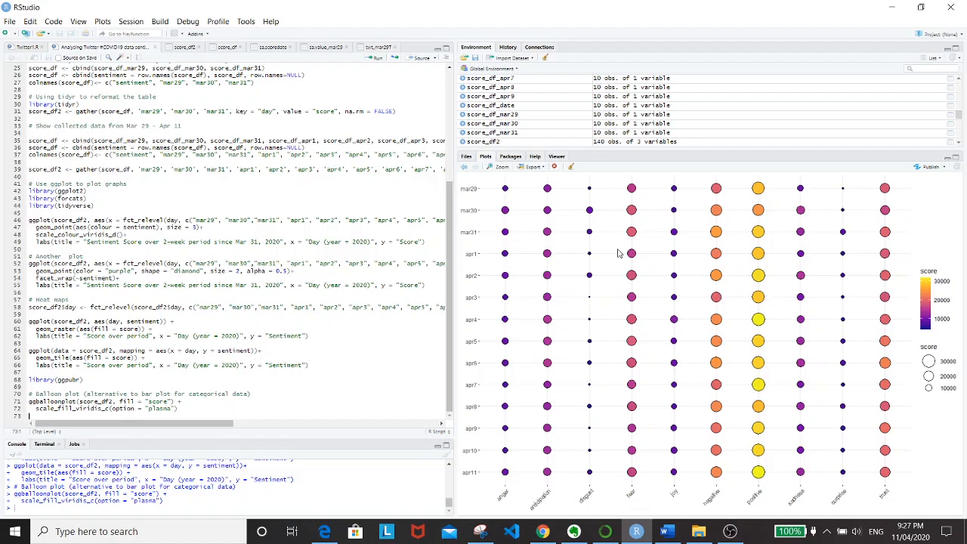
{"action": "mouse_move", "coordinate": [714, 333]}
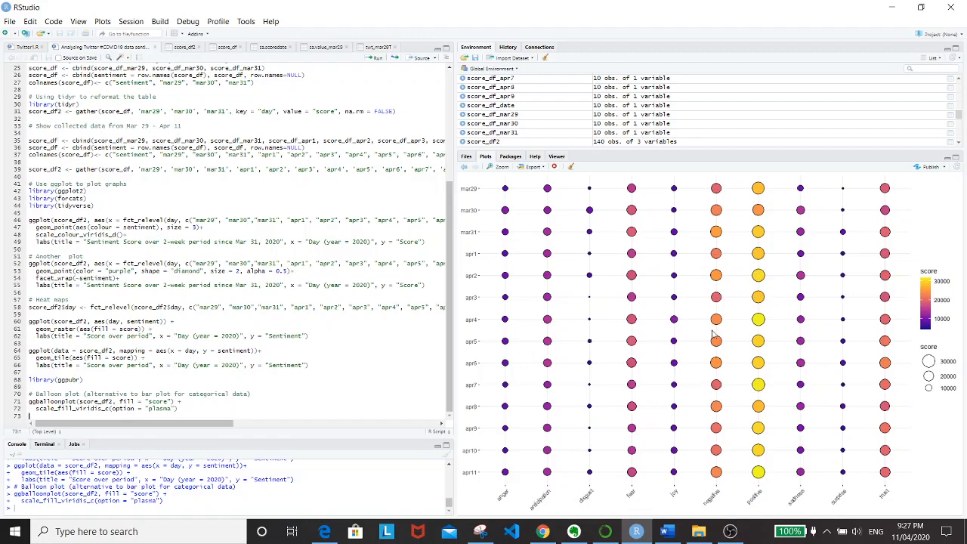
{"action": "mouse_move", "coordinate": [827, 334]}
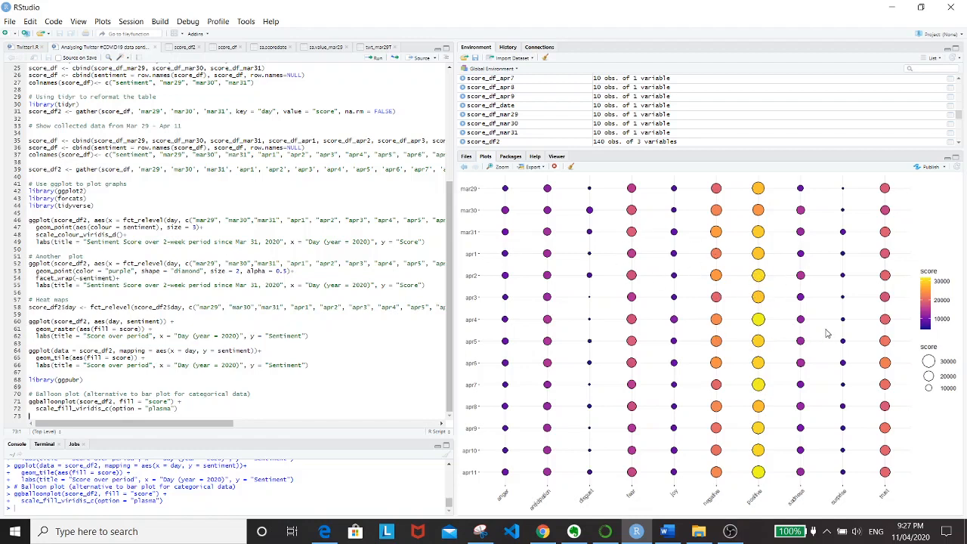
{"action": "mouse_move", "coordinate": [790, 270]}
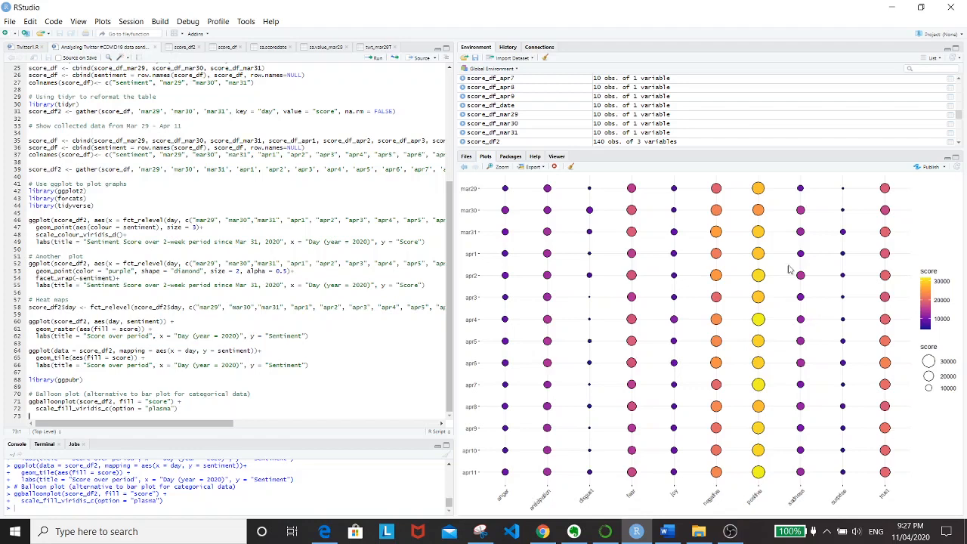
{"action": "mouse_move", "coordinate": [597, 223]}
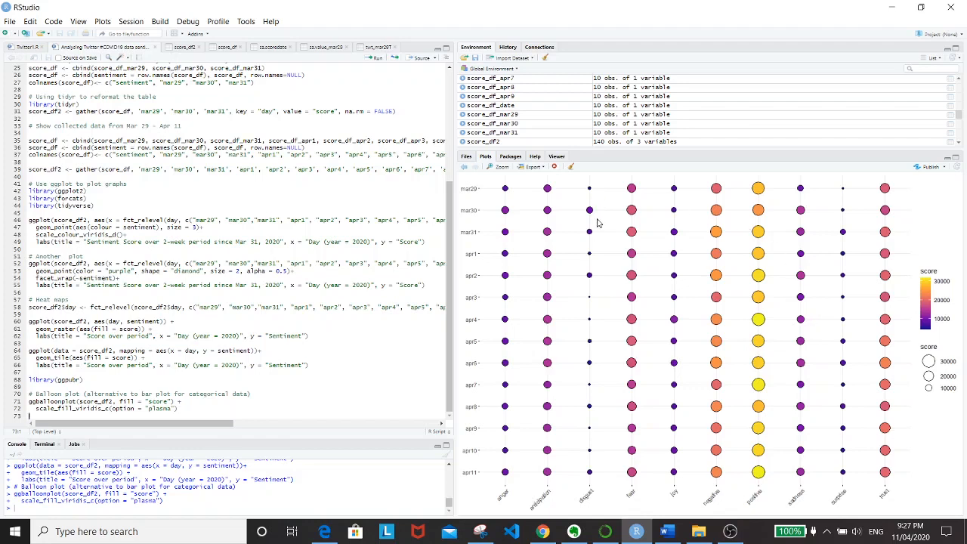
{"action": "mouse_move", "coordinate": [795, 277]}
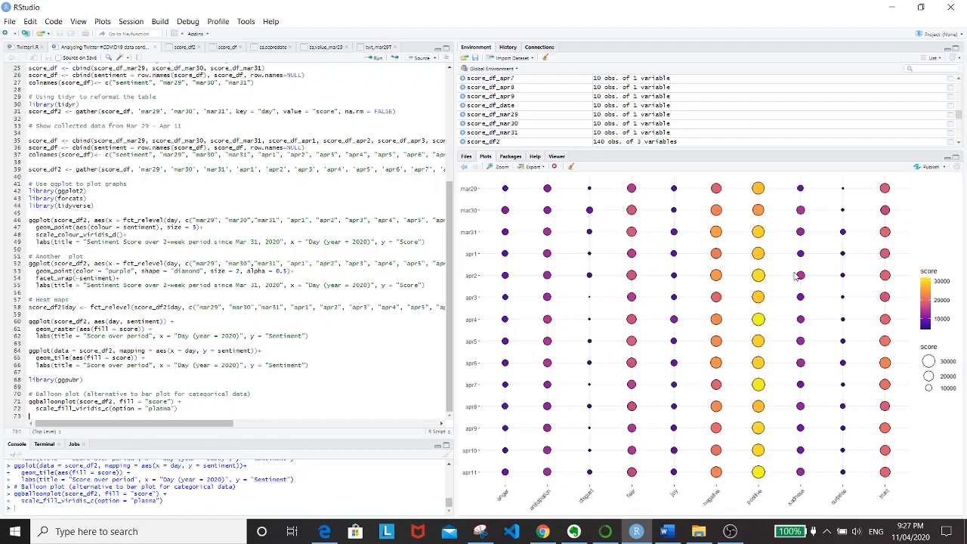
{"action": "mouse_move", "coordinate": [750, 388]}
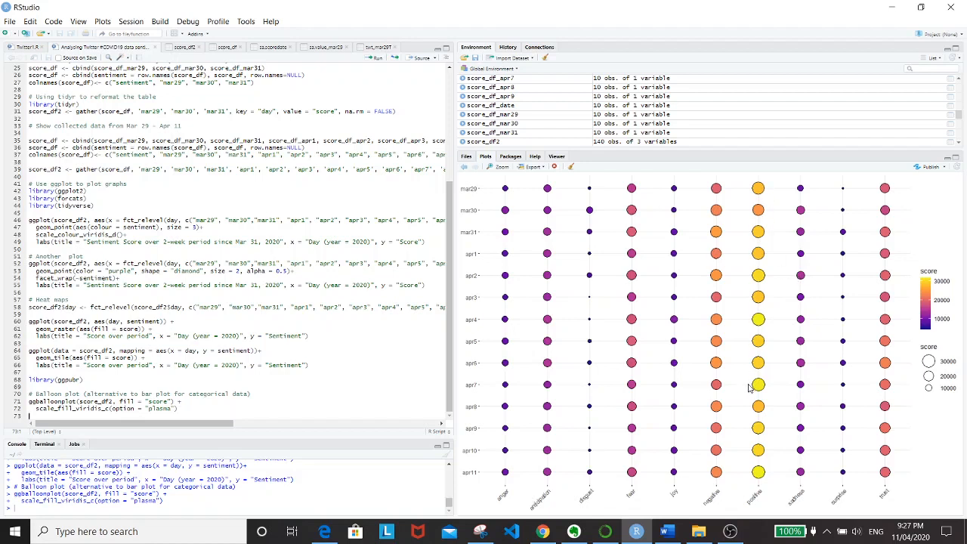
{"action": "mouse_move", "coordinate": [597, 195]}
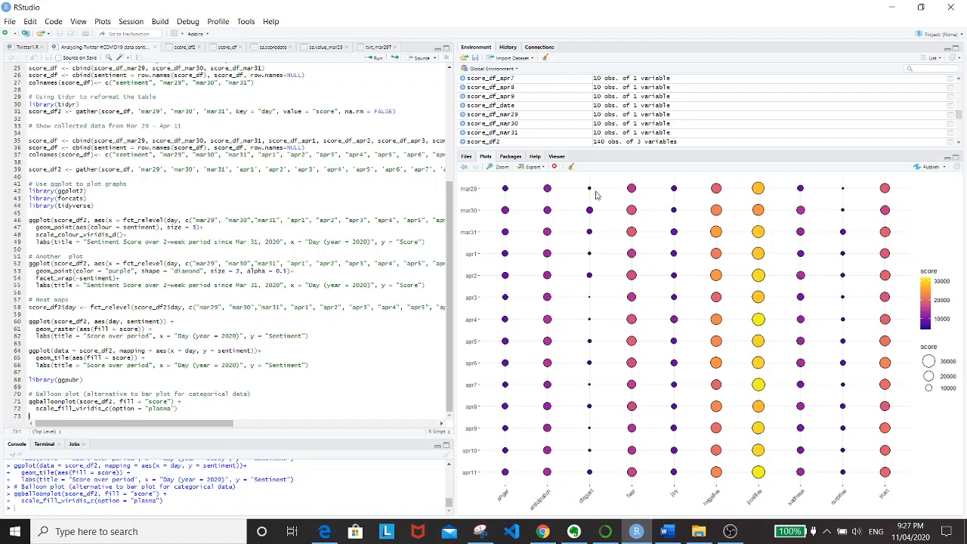
{"action": "mouse_move", "coordinate": [577, 234]}
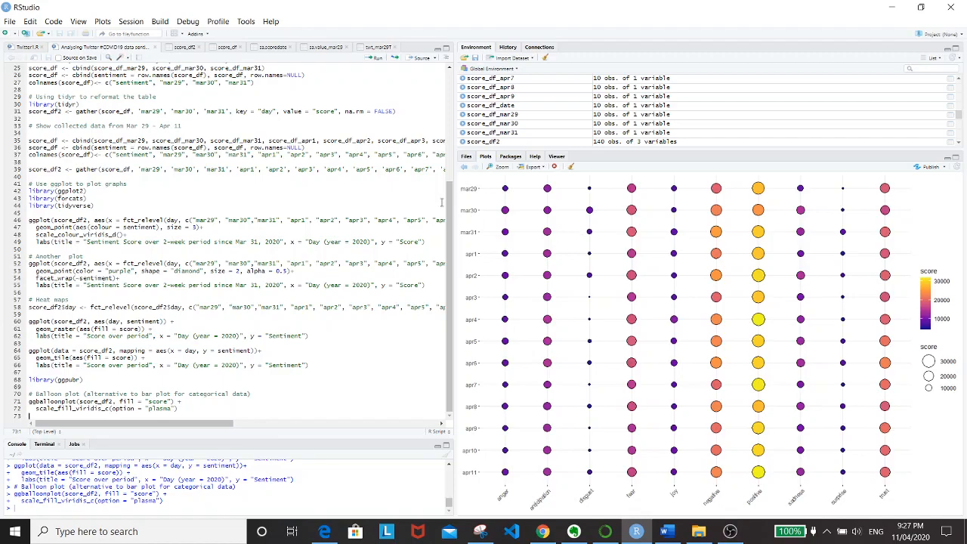
Scroll up in the script after drawing the plasma ggballoonplot of score_df2
{"action": "scroll", "scroll_direction": "up", "scroll_amount": 3}
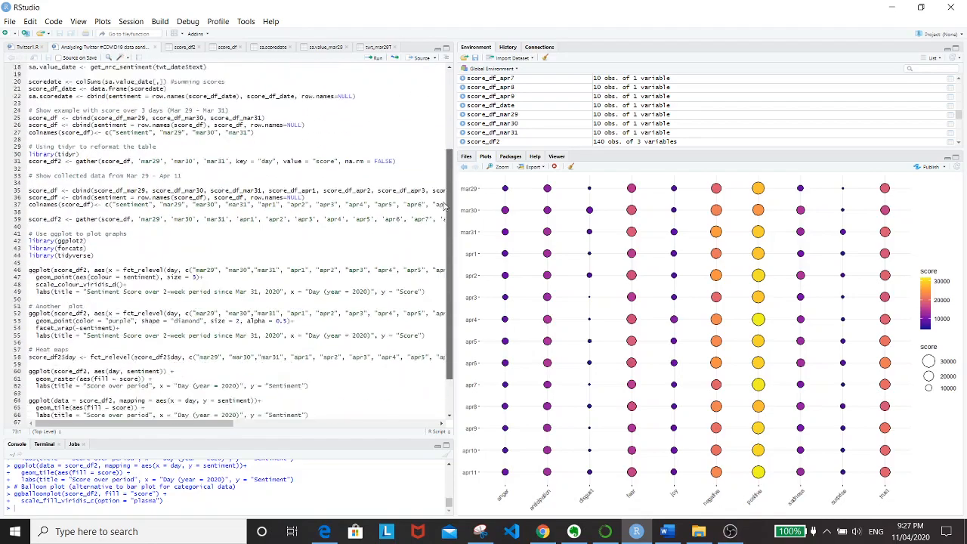